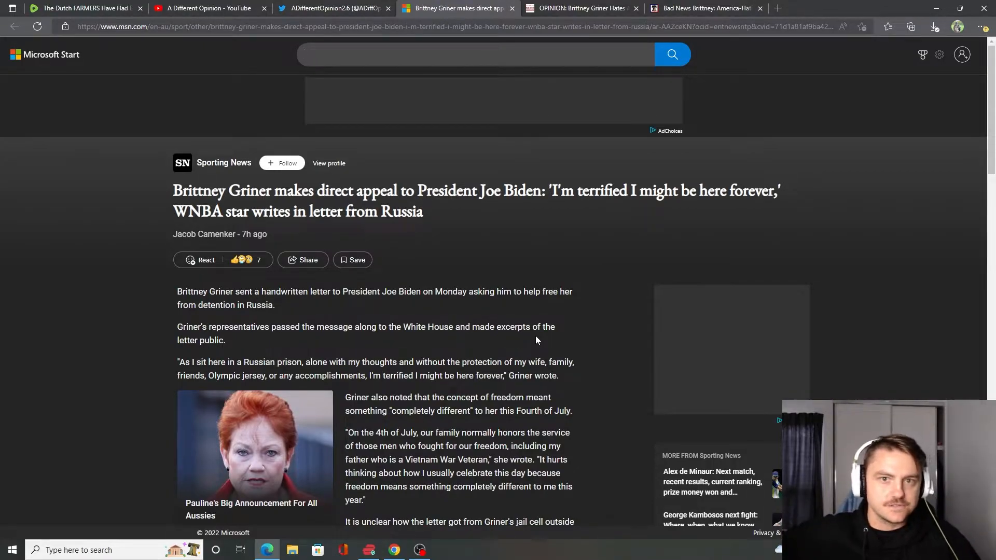
- Repeatedly click the same spot near the top of the current page, then scroll down slightly
left_click(476, 54)
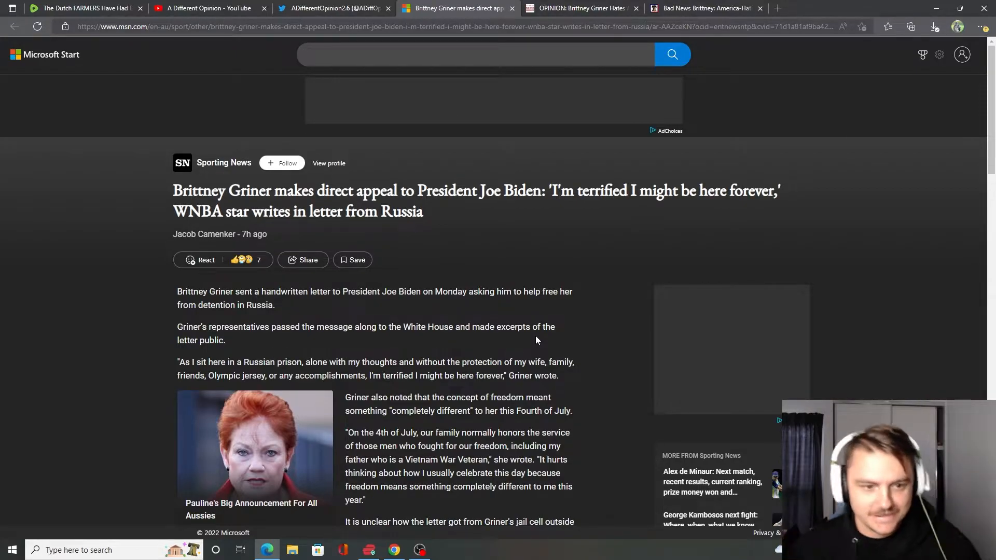
mouse_move(484, 303)
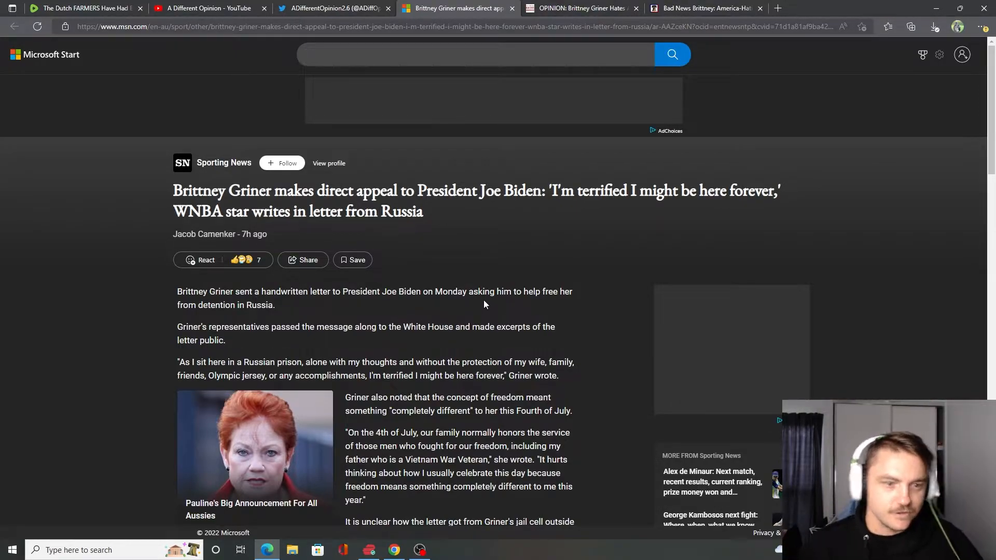
left_click(476, 54)
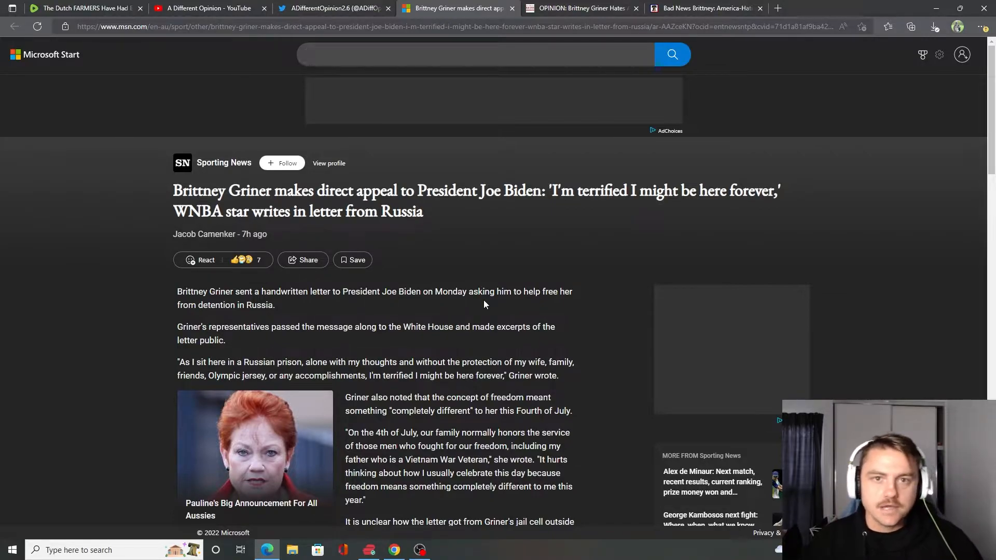
left_click(476, 54)
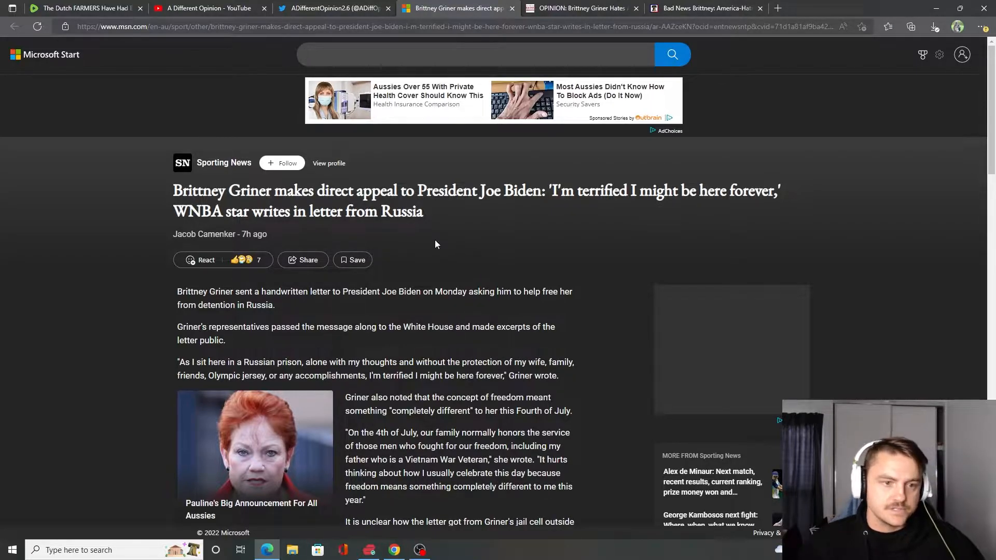
mouse_move(497, 235)
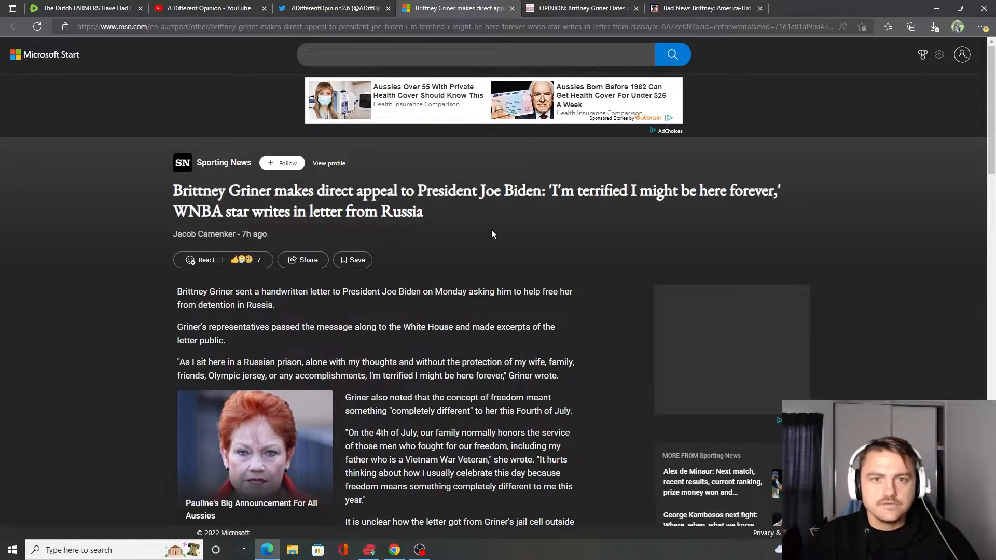
left_click(476, 54)
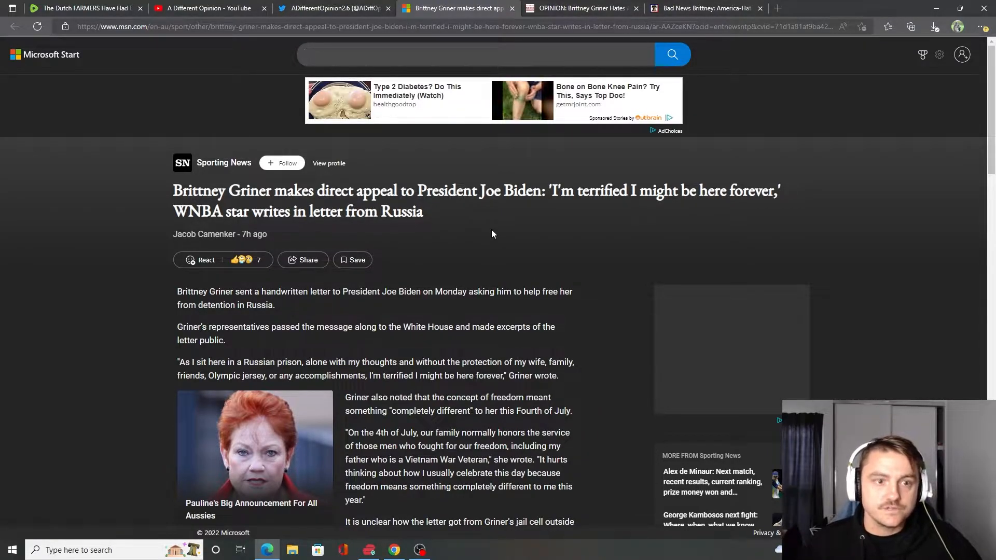
mouse_move(444, 242)
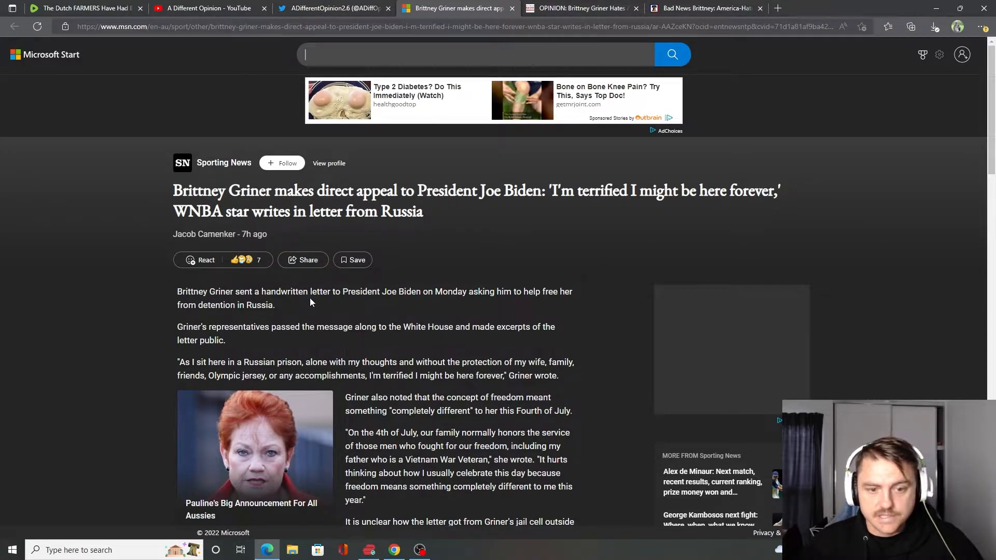
mouse_move(317, 307)
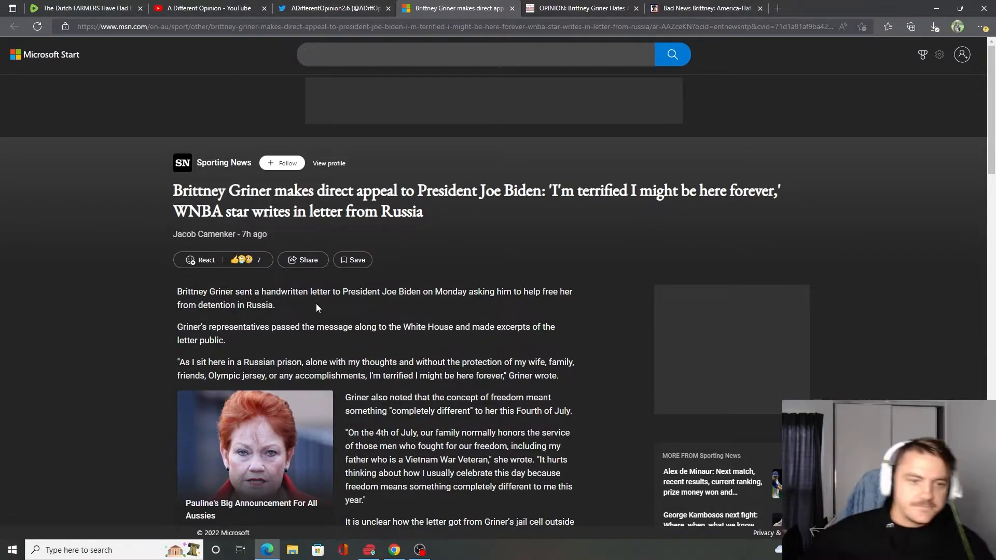
left_click(476, 54)
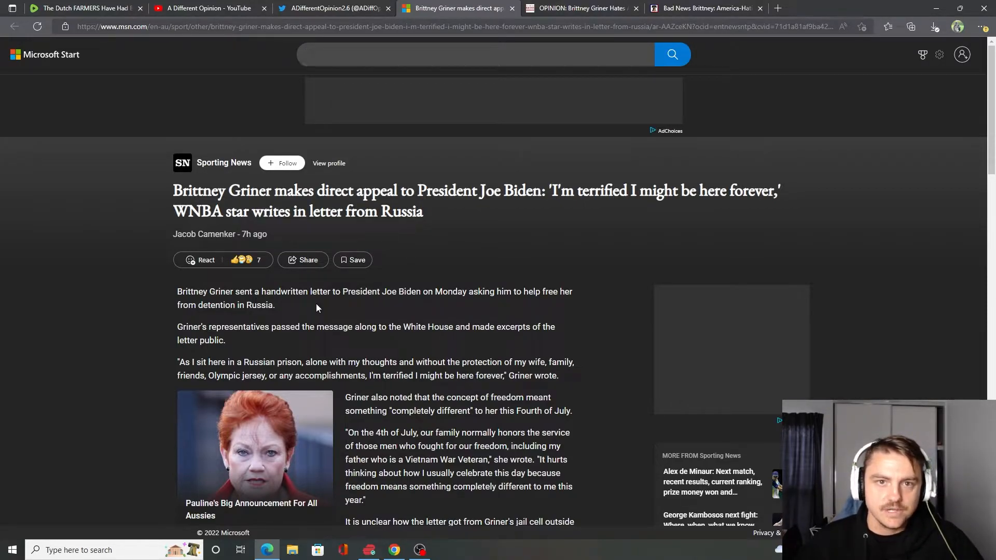
left_click(475, 54)
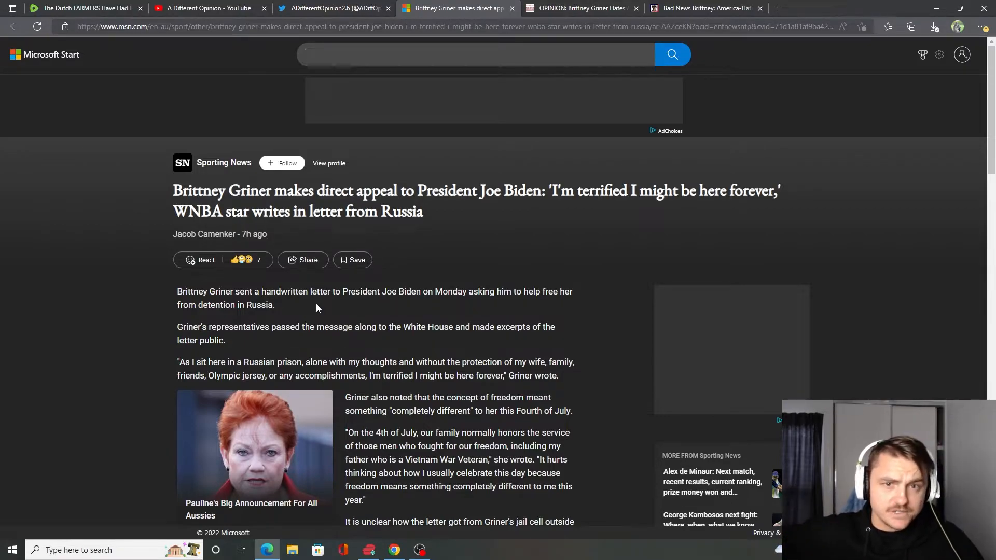
left_click(476, 53)
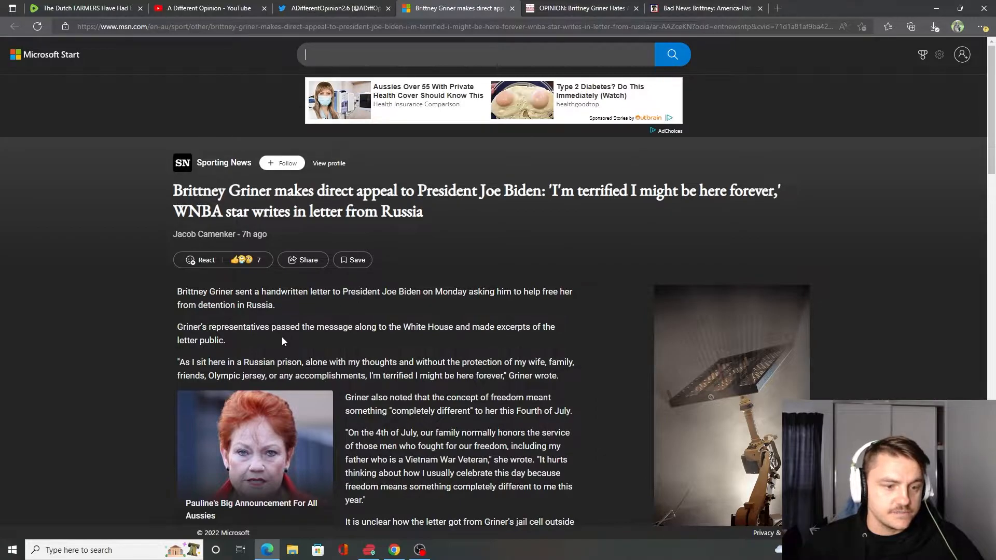
mouse_move(119, 337)
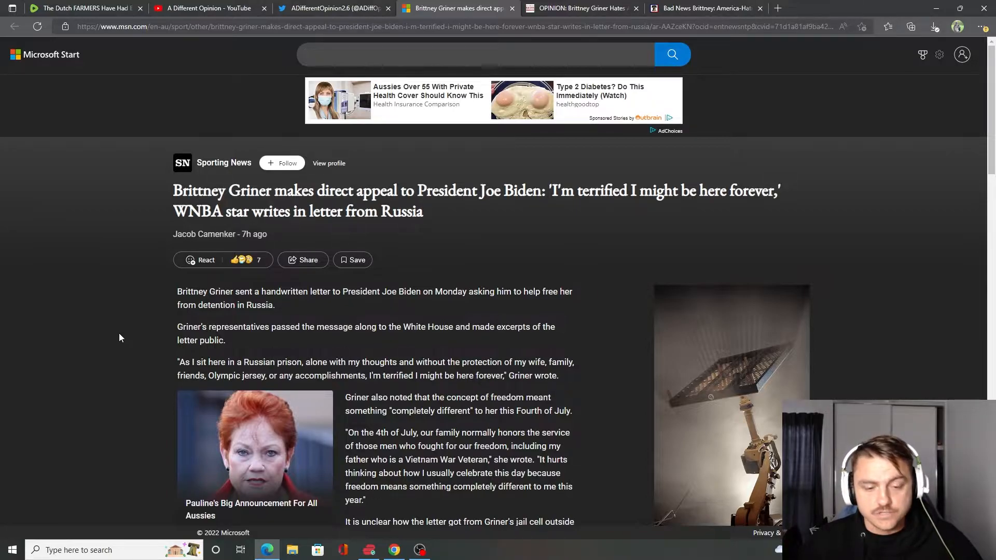
left_click(476, 54)
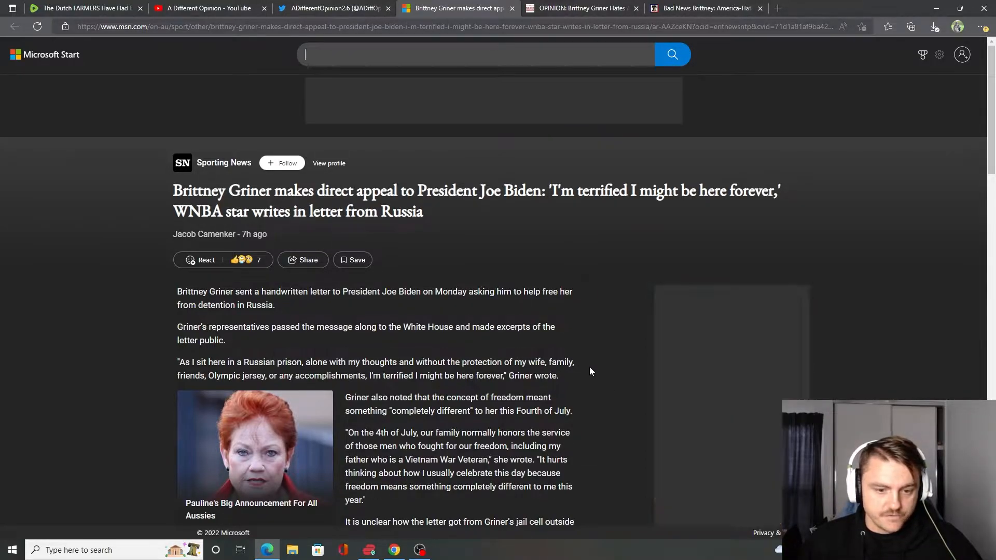
scroll("down", 3)
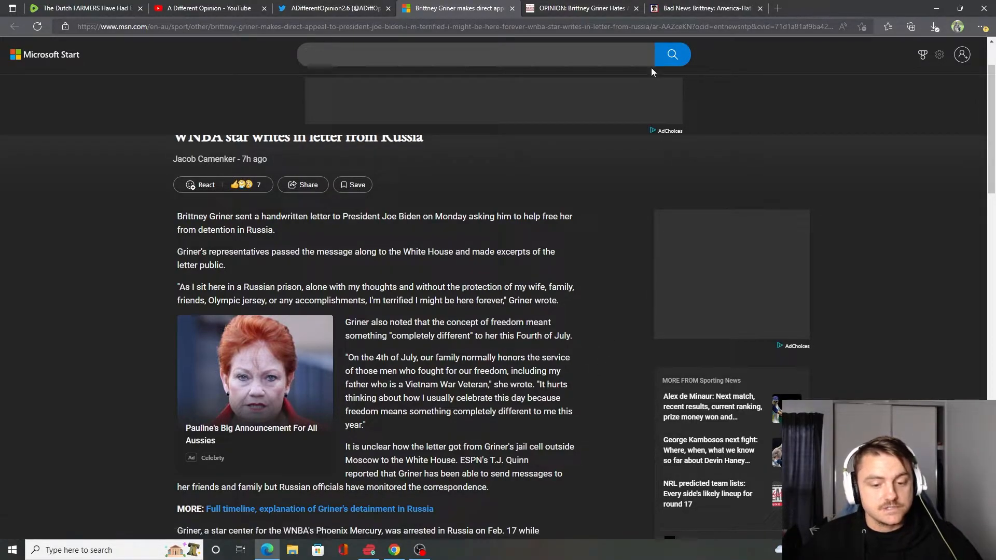
- Switch to The Blue State Conservative tab and scroll to Griner's 2020 anthem protest passage
left_click(579, 7)
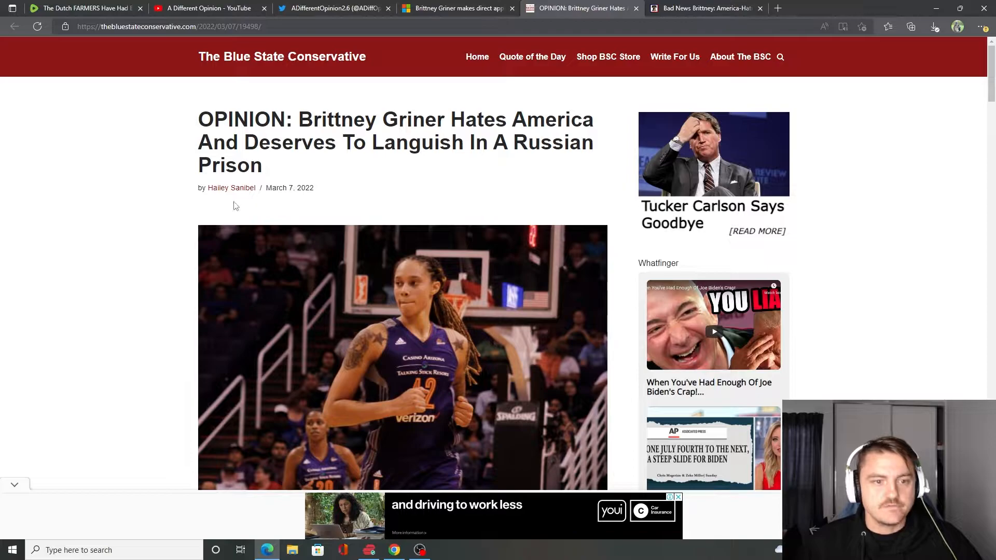
scroll("down", 3)
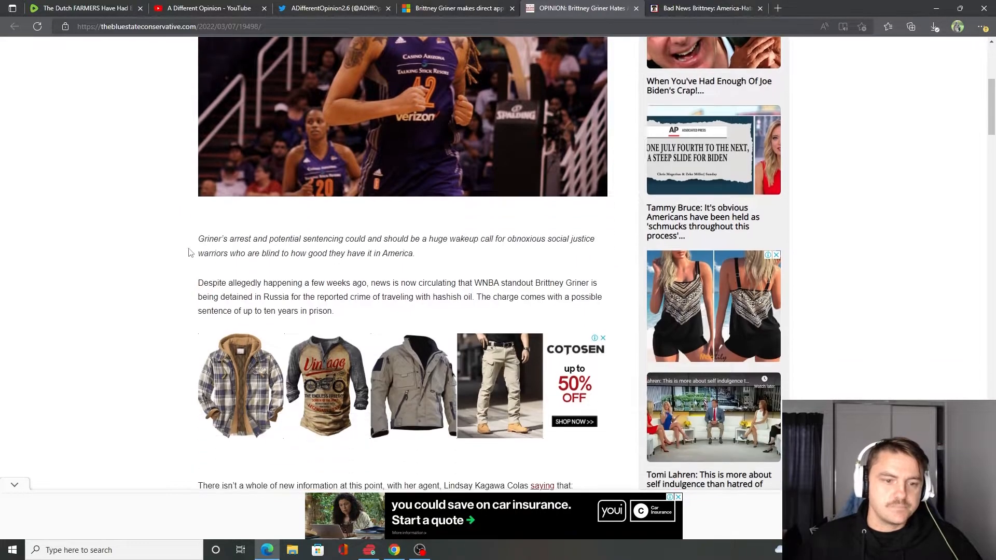
scroll("down", 3)
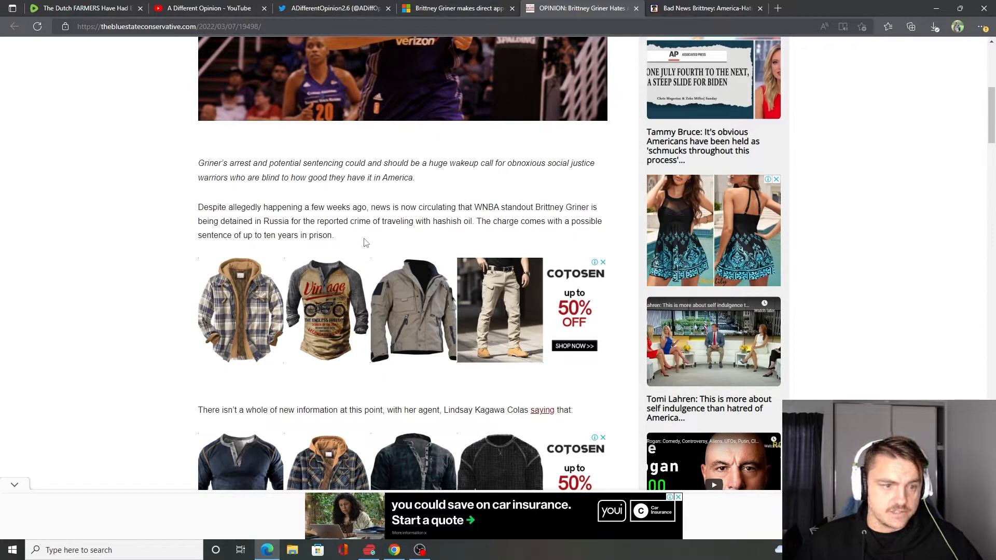
scroll("down", 3)
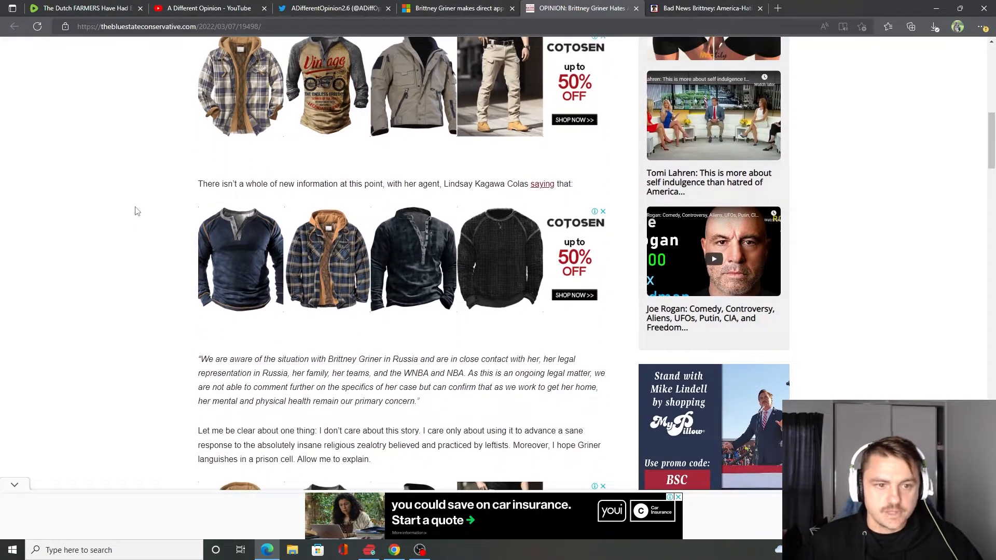
scroll("down", 3)
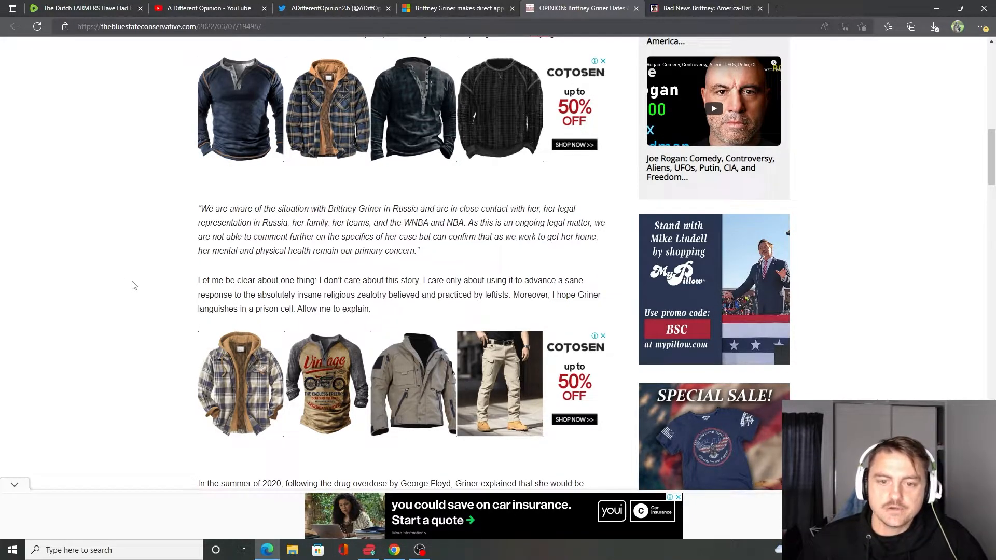
mouse_move(161, 291)
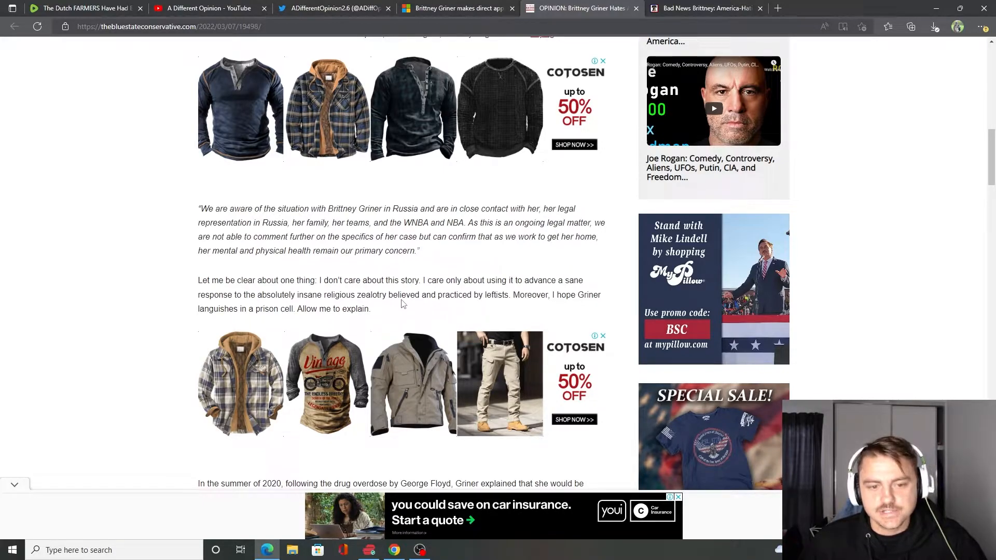
mouse_move(408, 306)
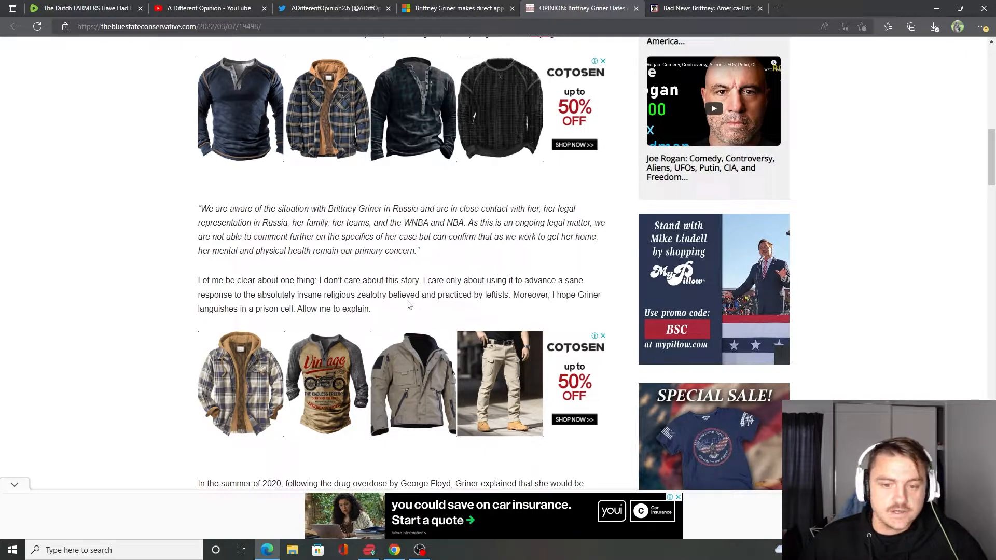
mouse_move(406, 301)
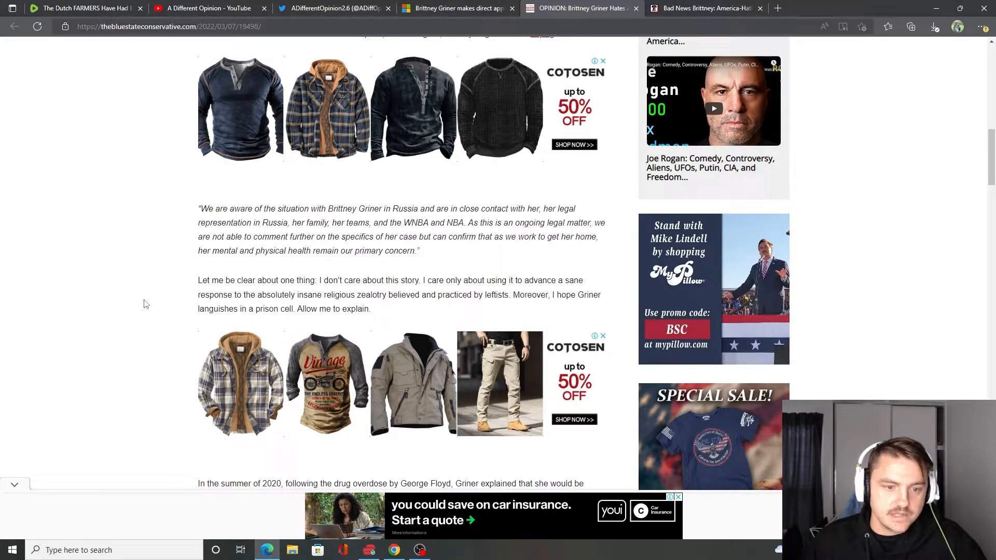
scroll("down", 3)
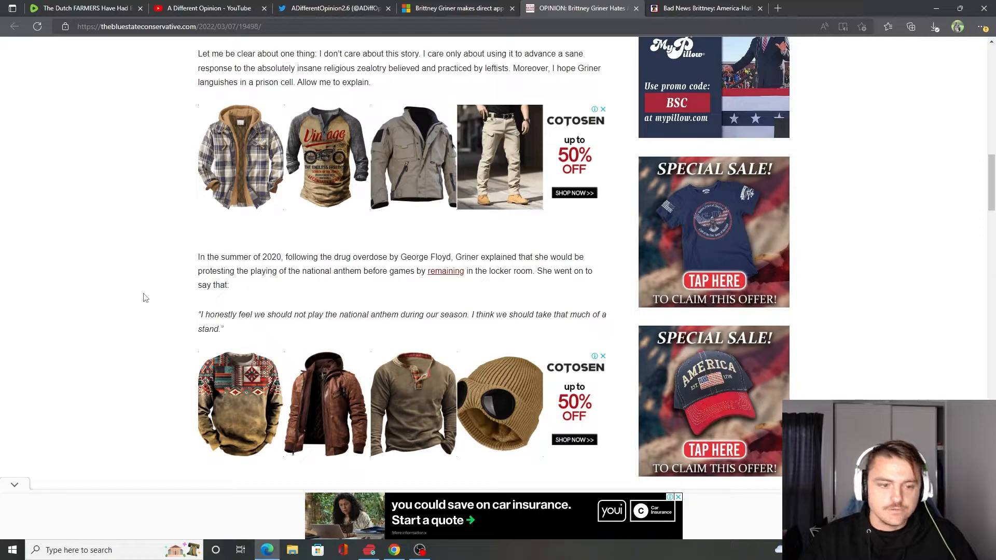
mouse_move(141, 230)
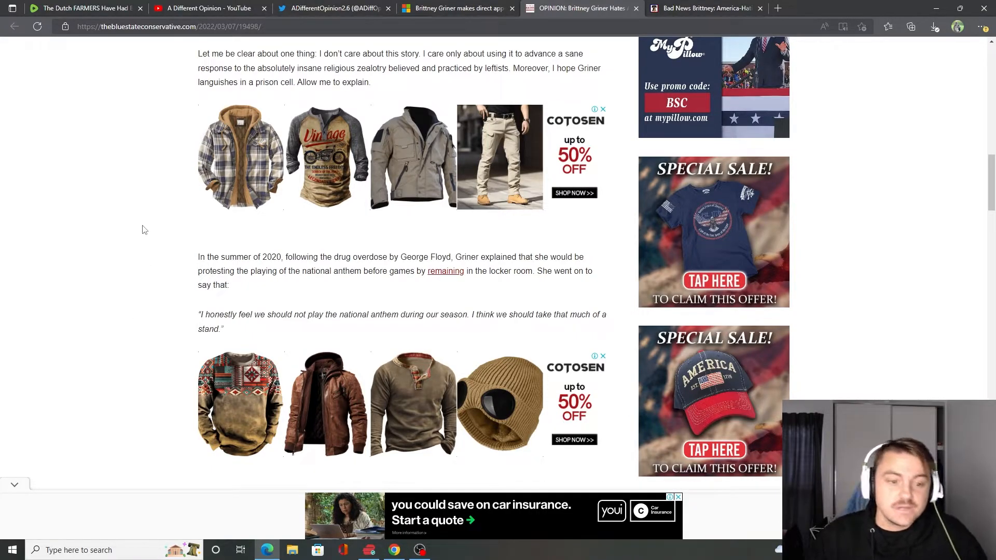
mouse_move(164, 299)
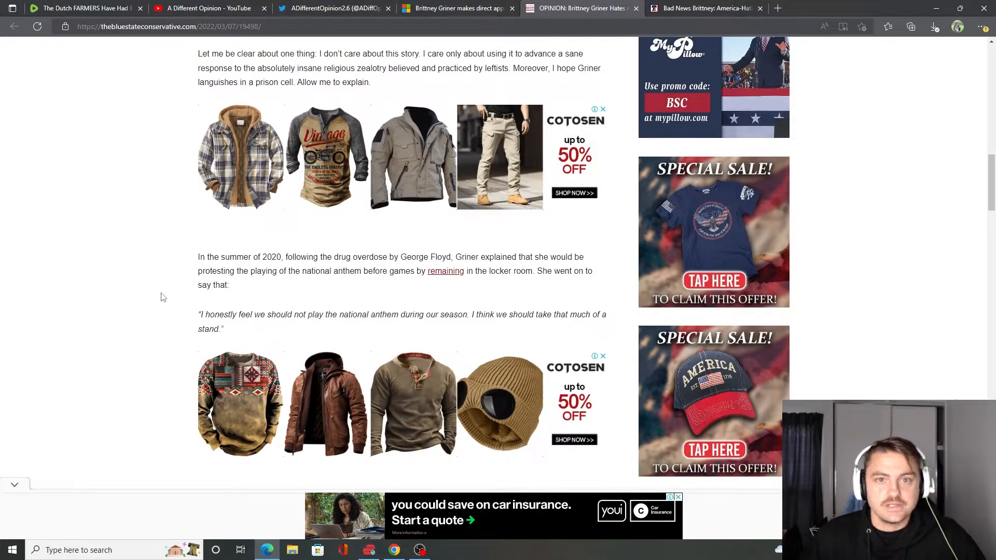
- Scroll further to the passage on Griner's 2017 op-ed opposing Texas's restroom bill
scroll("down", 3)
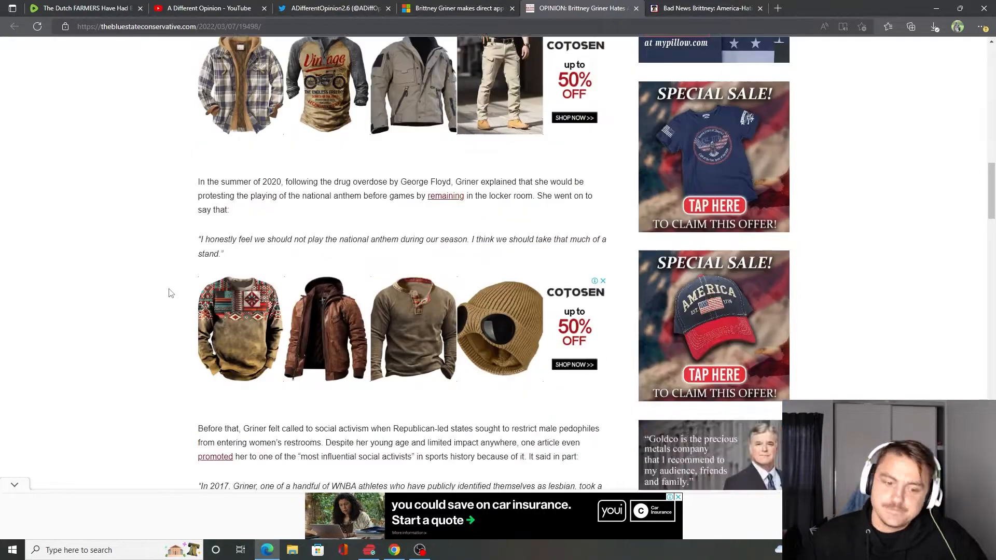
scroll("down", 3)
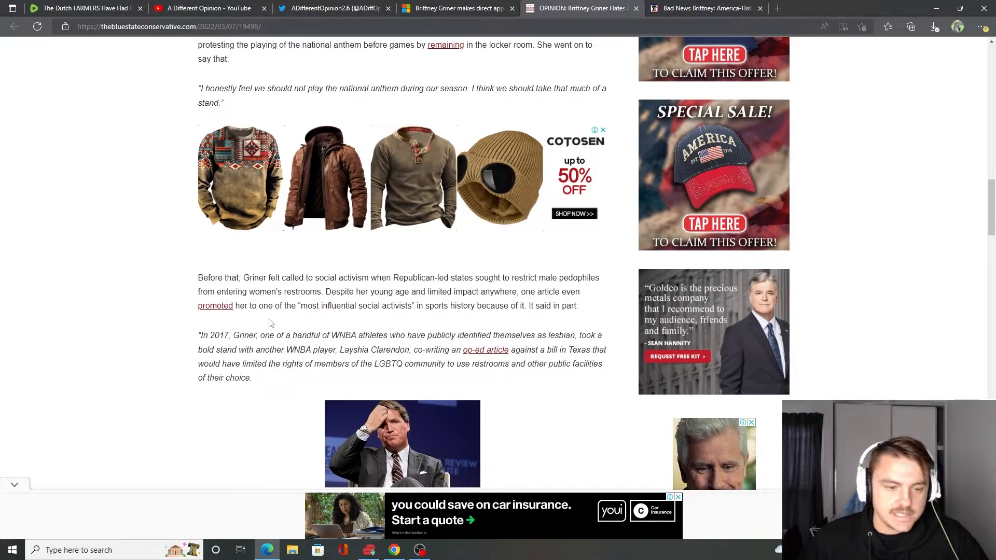
mouse_move(280, 323)
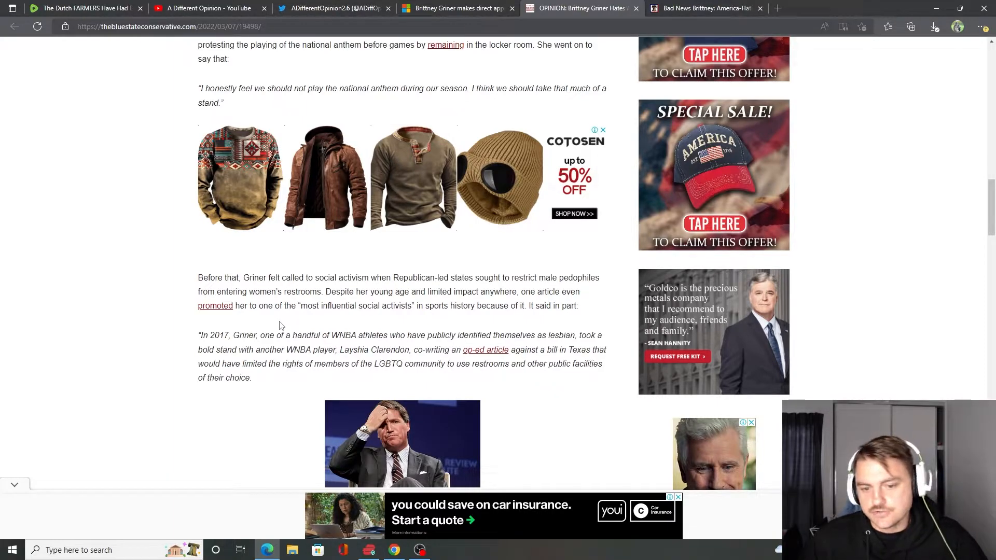
scroll("down", 3)
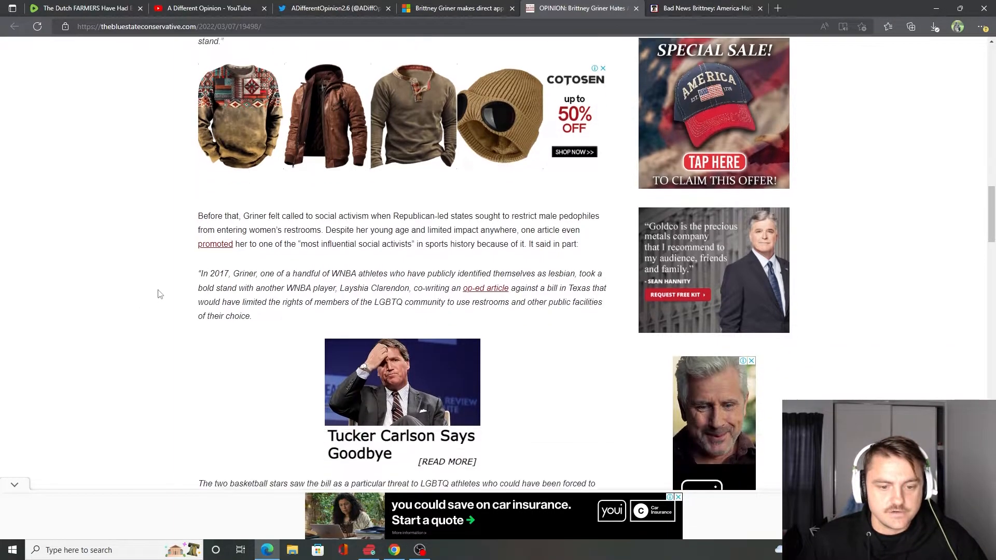
scroll("down", 3)
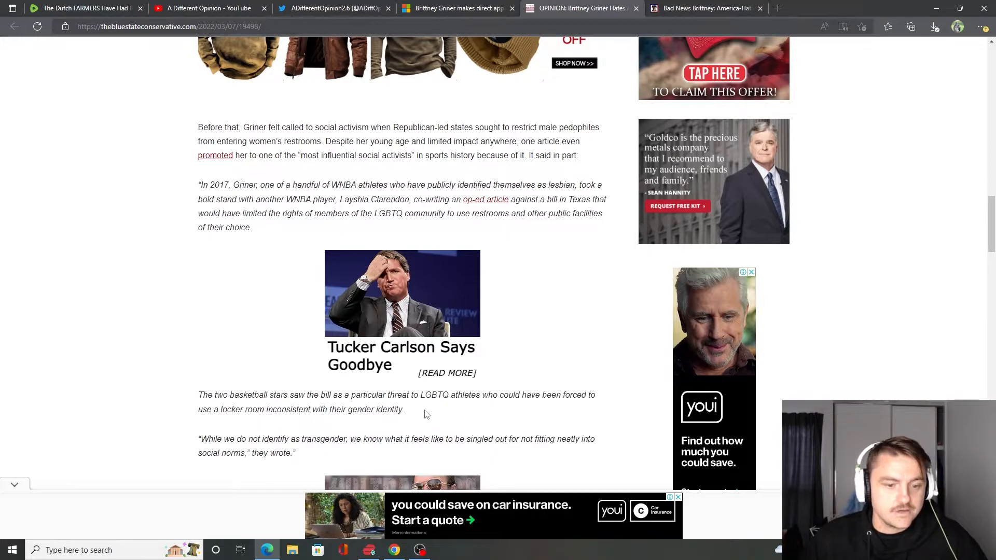
mouse_move(180, 386)
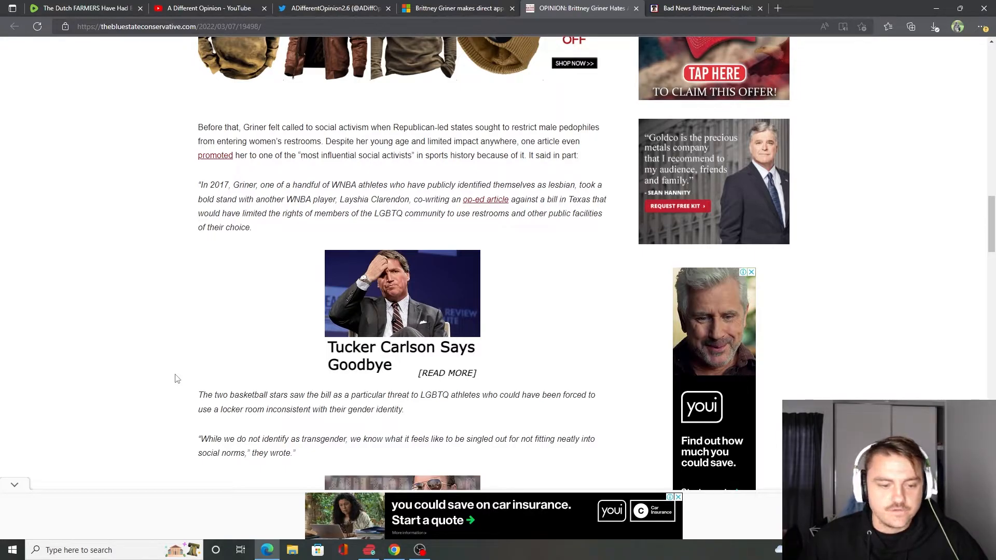
- Scroll past the Tucker Carlson Says Goodbye link to the 'once-unimaginable luxury' paragraphs
scroll("down", 3)
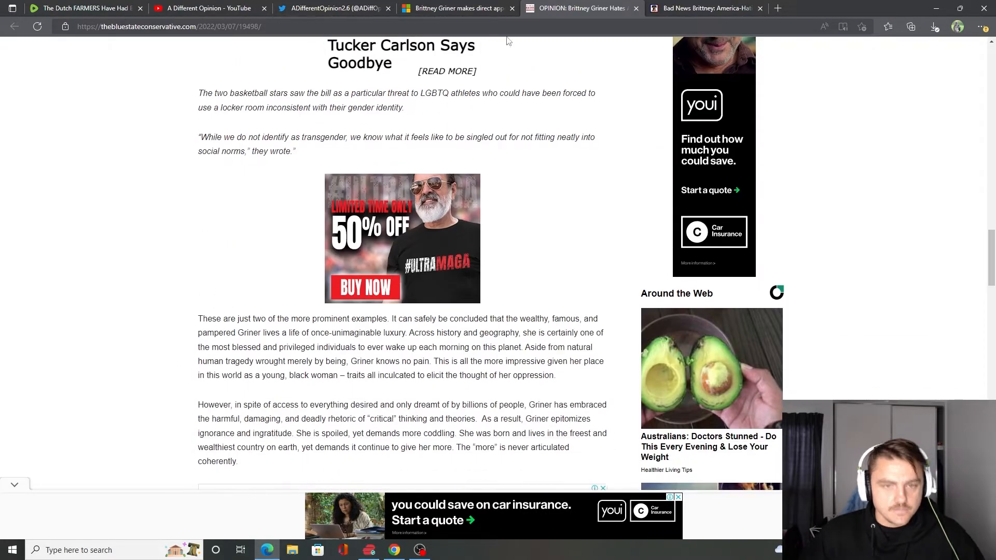
mouse_move(454, 323)
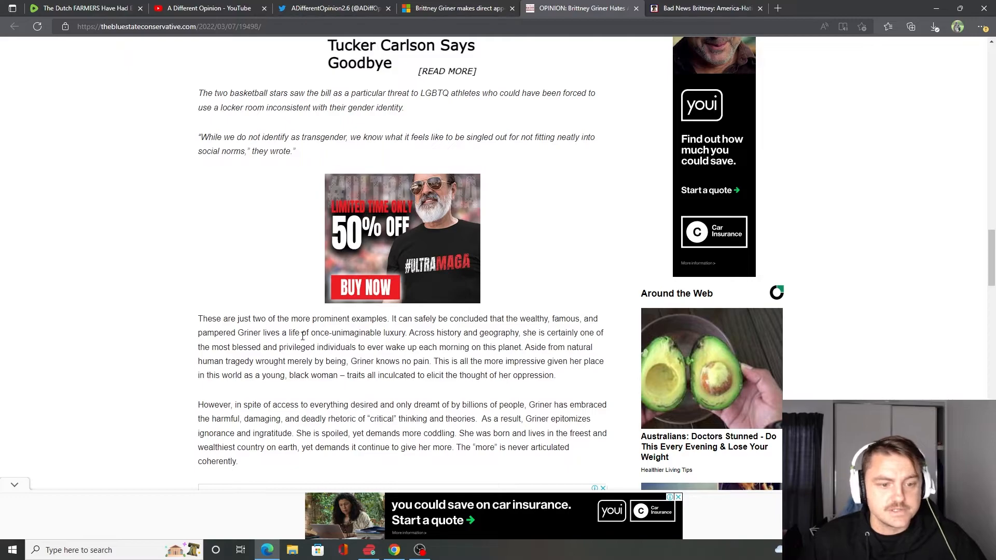
mouse_move(379, 334)
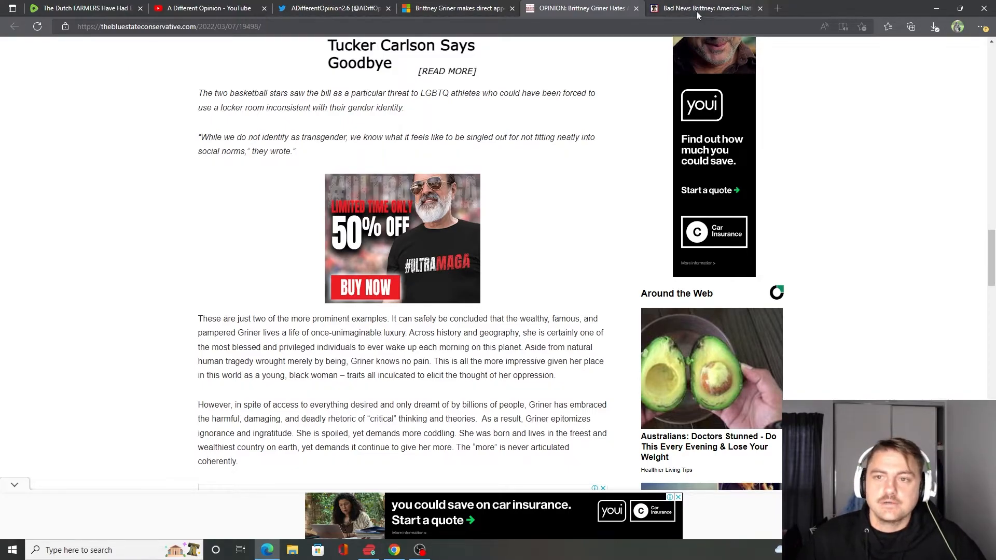
- Glance at the USSA News 'Bad News Brittney' article, then return to the Microsoft Start Griner letter article
left_click(705, 8)
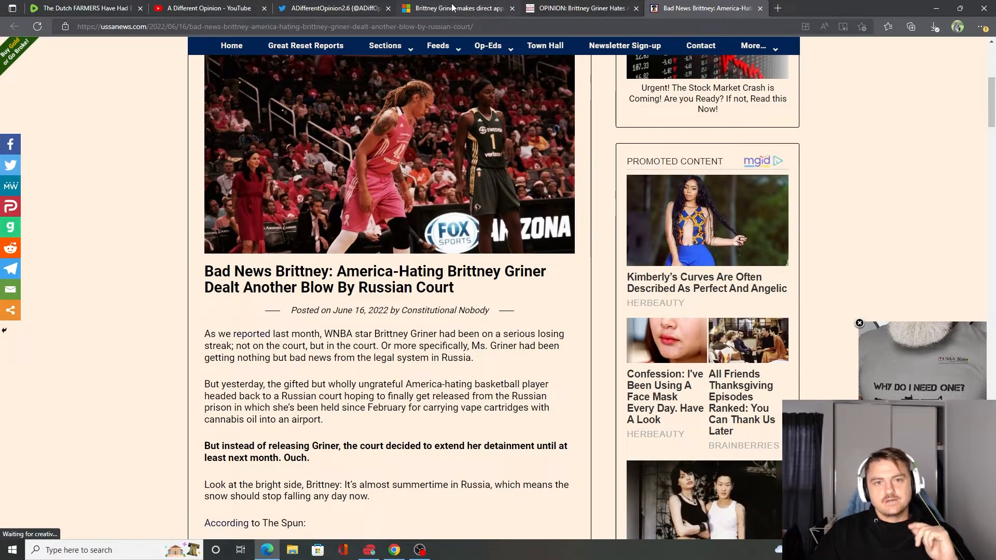
left_click(456, 8)
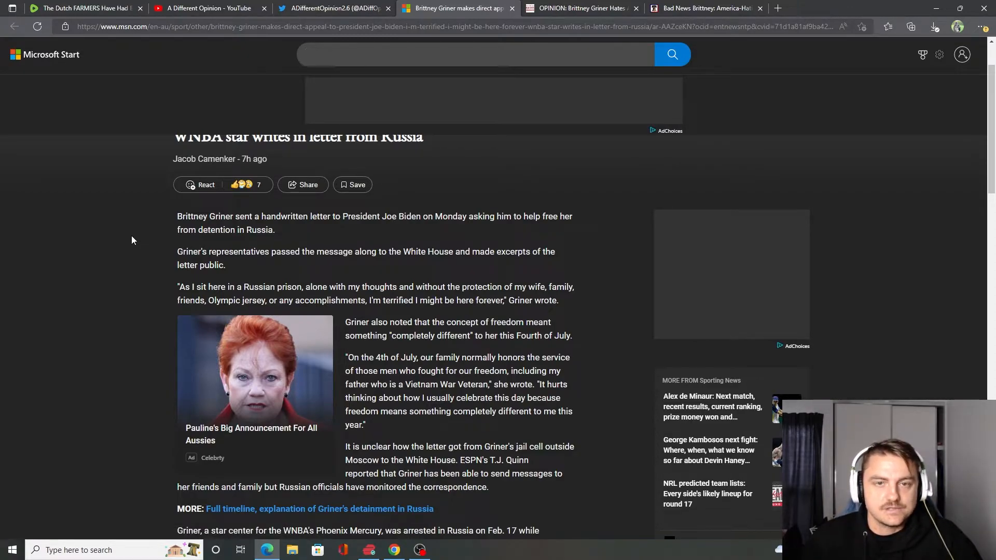
left_click(475, 54)
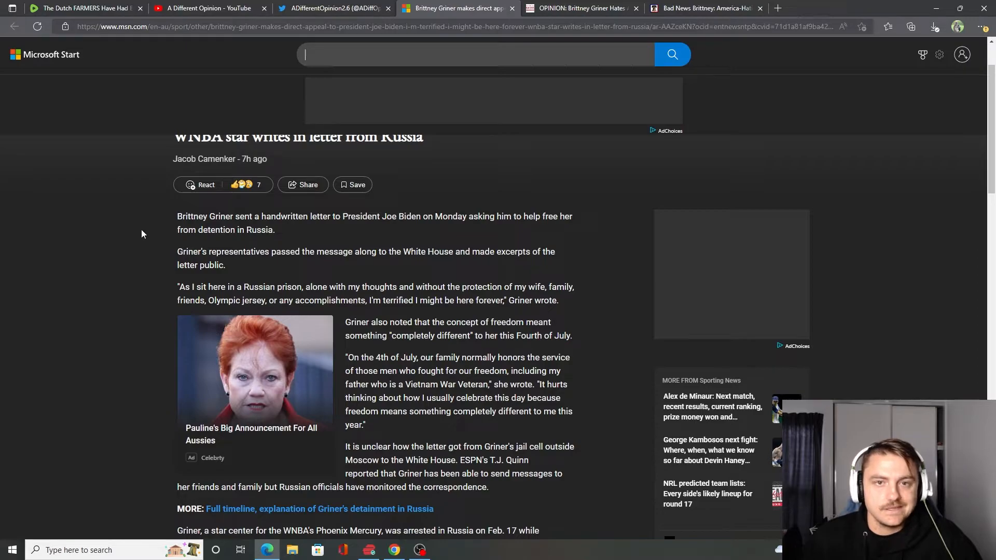
mouse_move(159, 226)
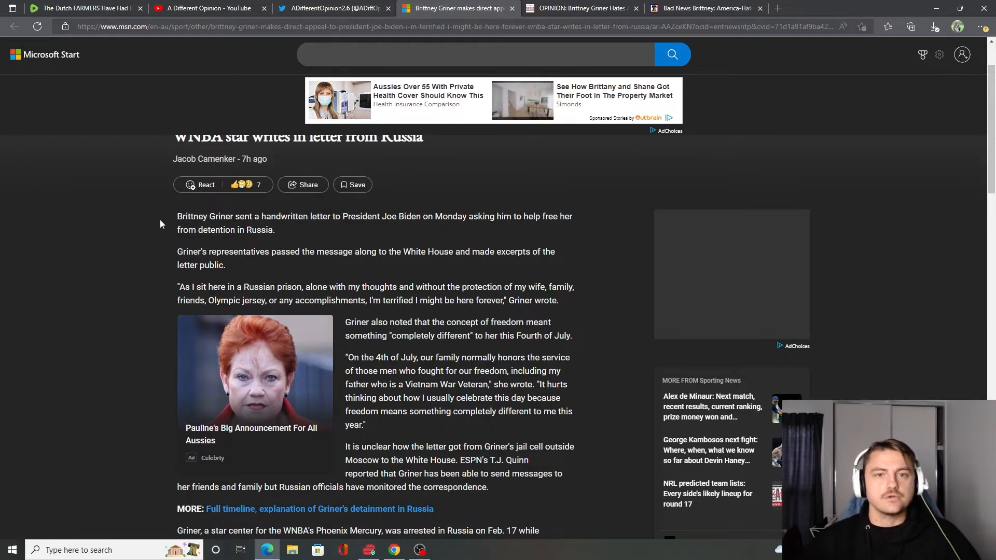
left_click(476, 54)
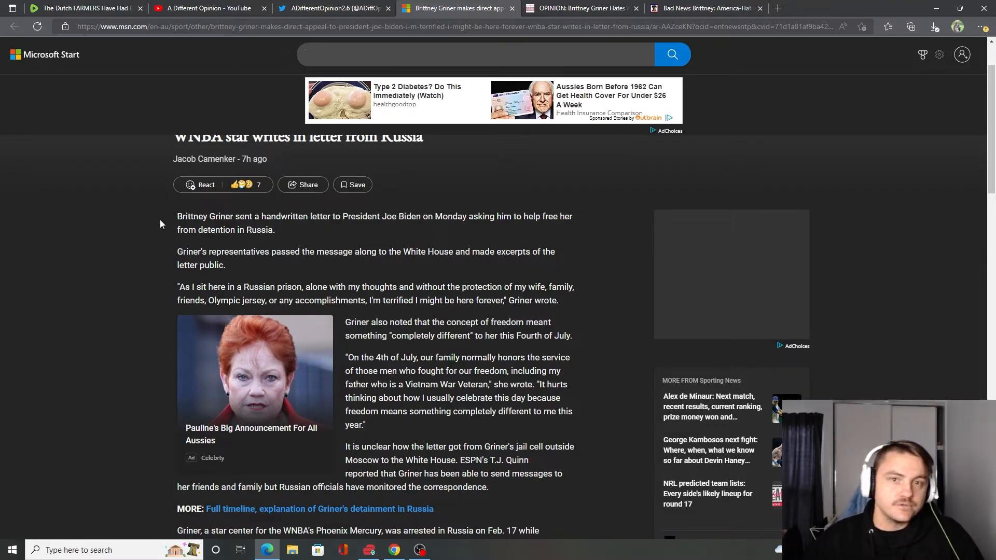
left_click(475, 54)
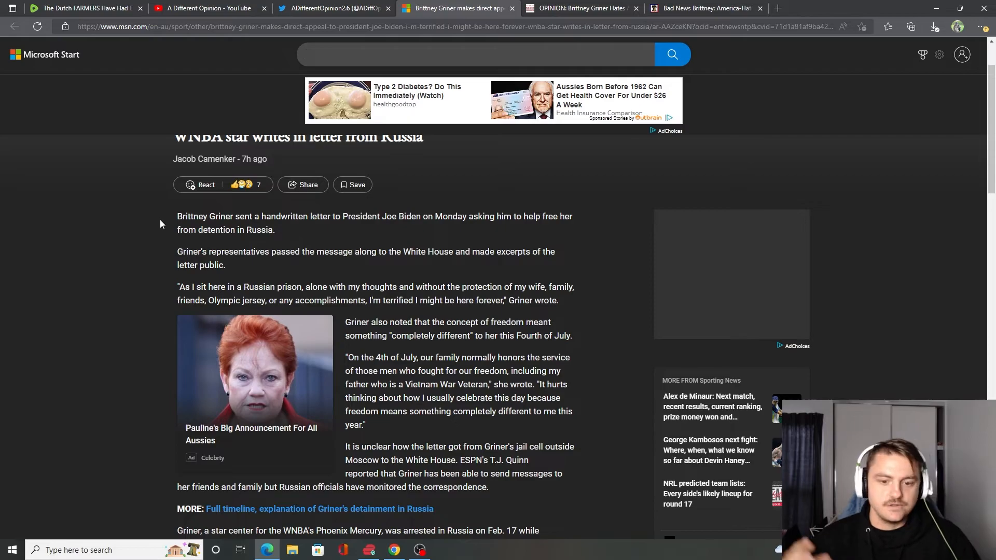
left_click(476, 54)
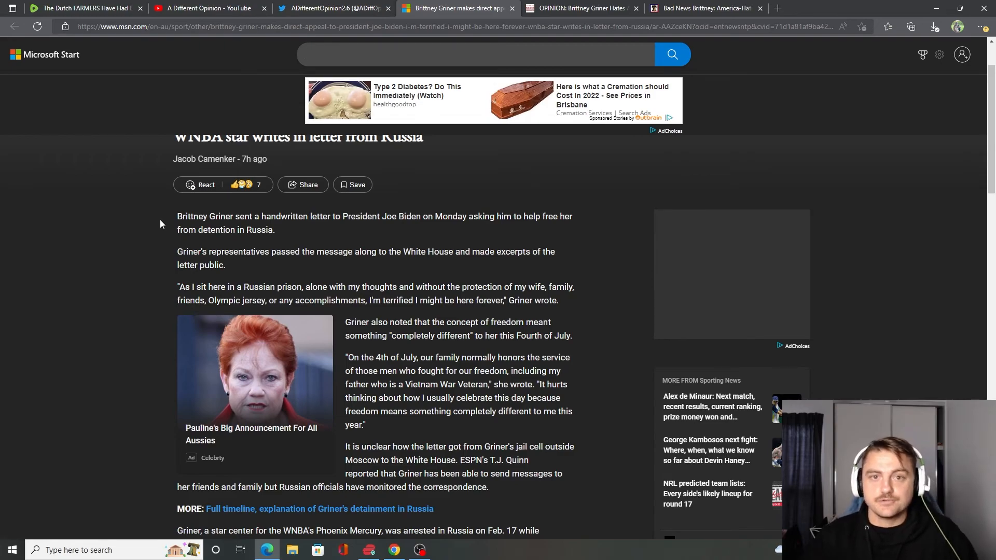
left_click(476, 54)
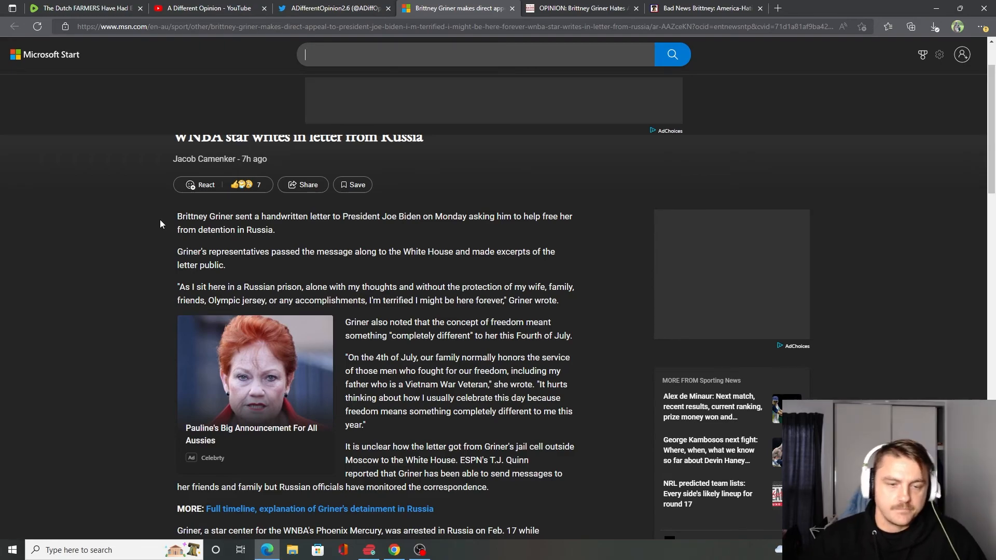